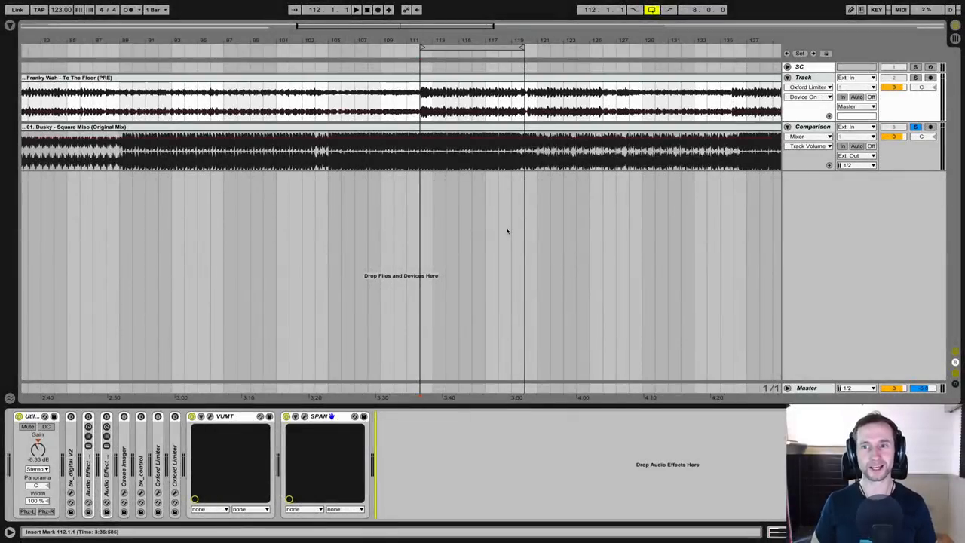
# Step: Show the Dusky - Square Wave reference track's device chain with SPAN and VUMT
pyautogui.click(802, 77)
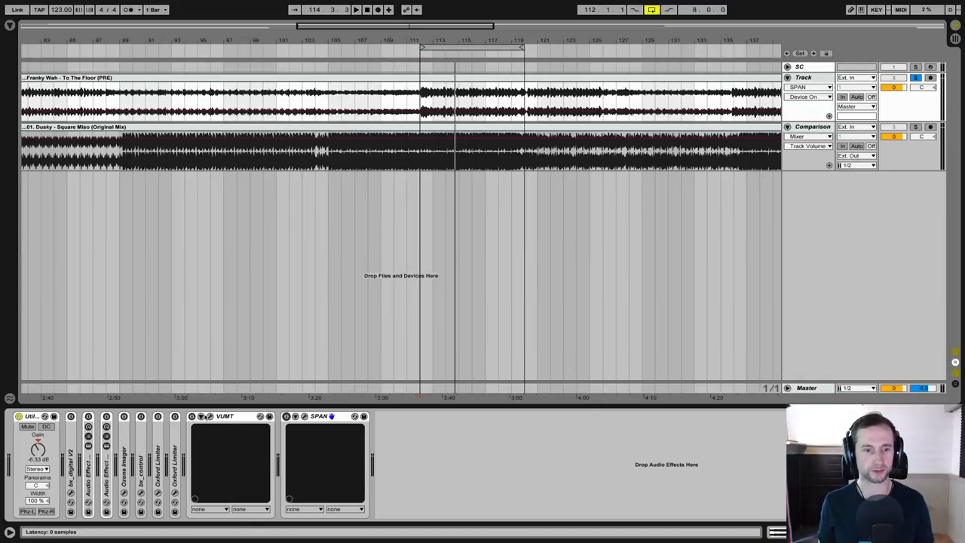
pyautogui.click(193, 416)
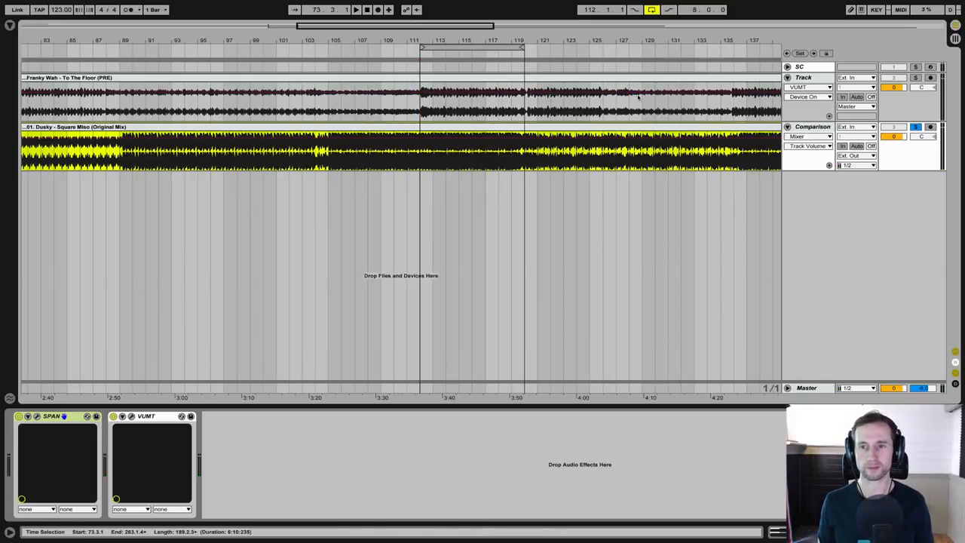
# Step: Add a Utility device from Audio Effects to the front of the reference track's chain
pyautogui.click(9, 24)
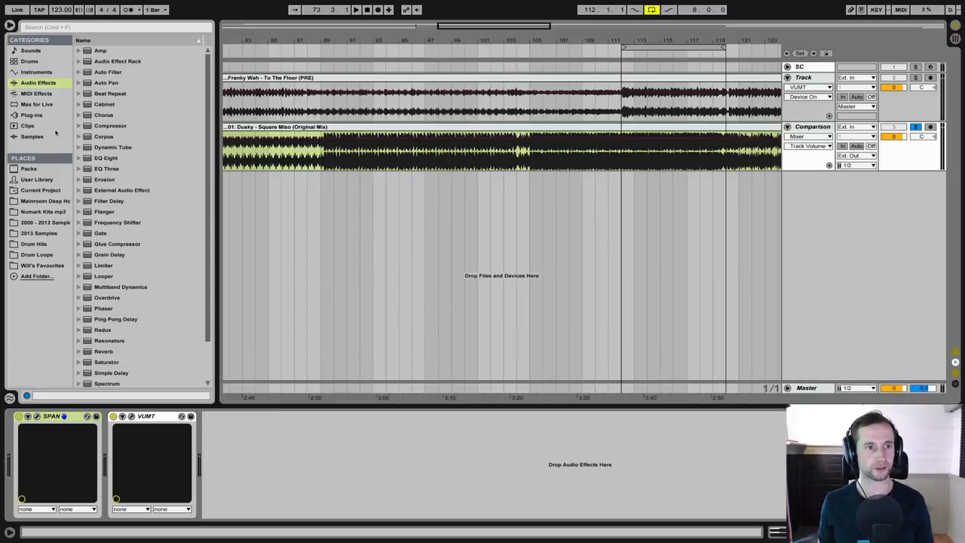
pyautogui.scroll(-3)
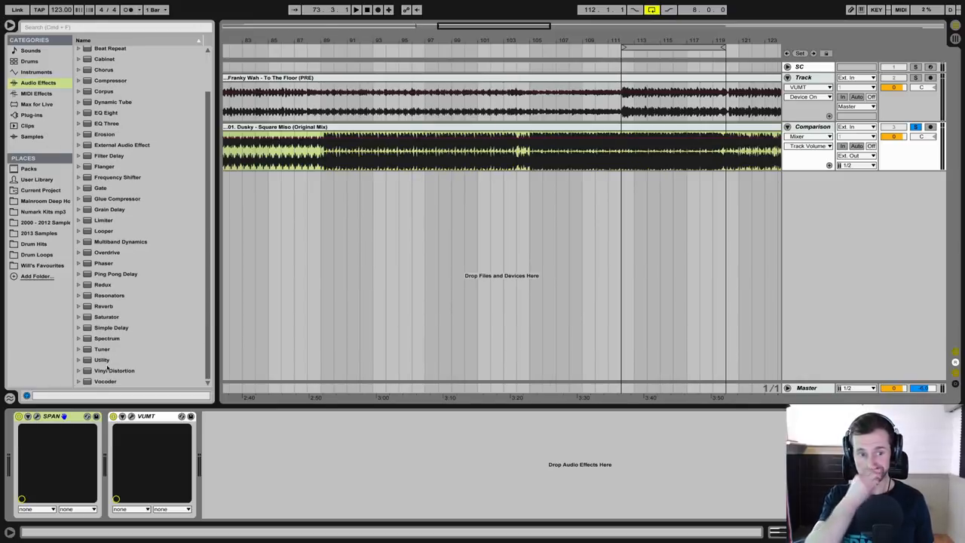
pyautogui.doubleClick(103, 359)
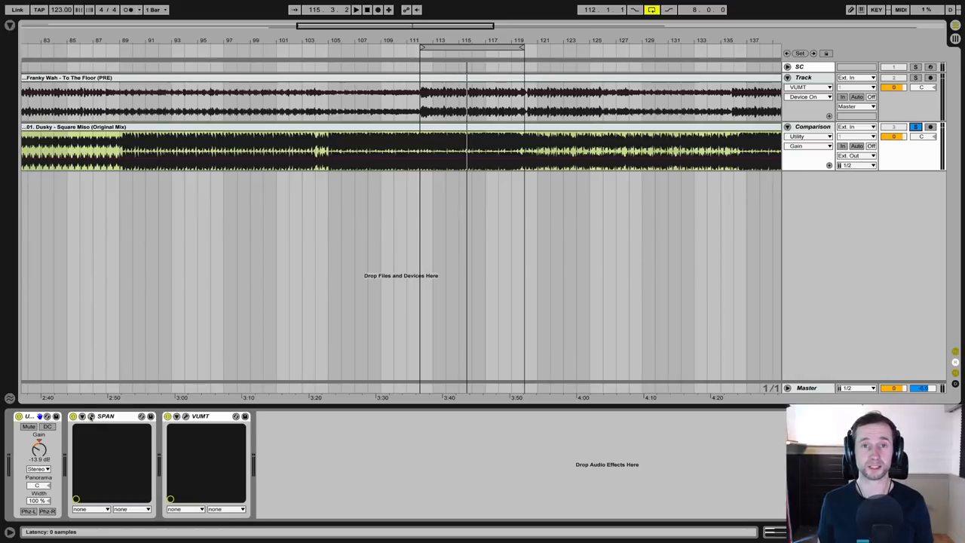
# Step: Bring up the VUMT meter and SPAN analyser windows on the reference track
pyautogui.click(199, 416)
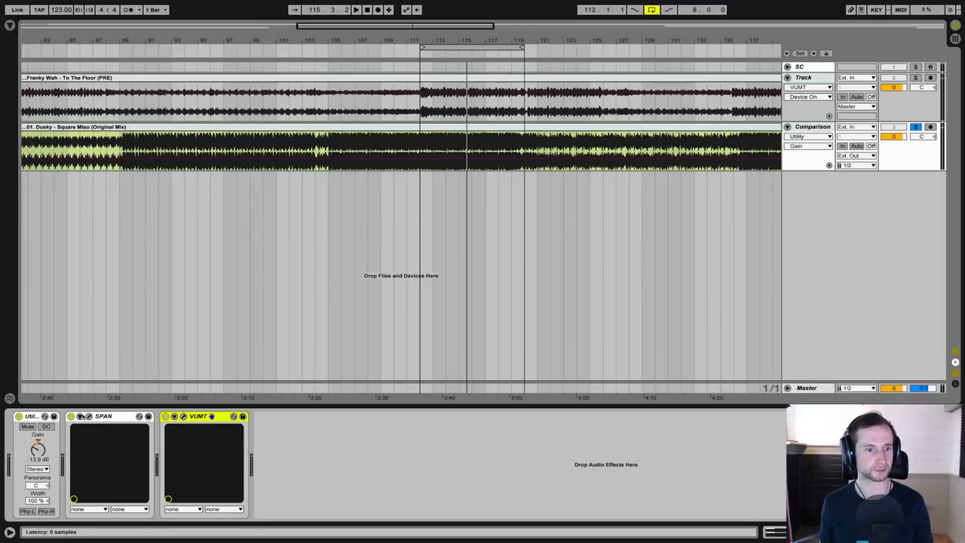
pyautogui.doubleClick(102, 416)
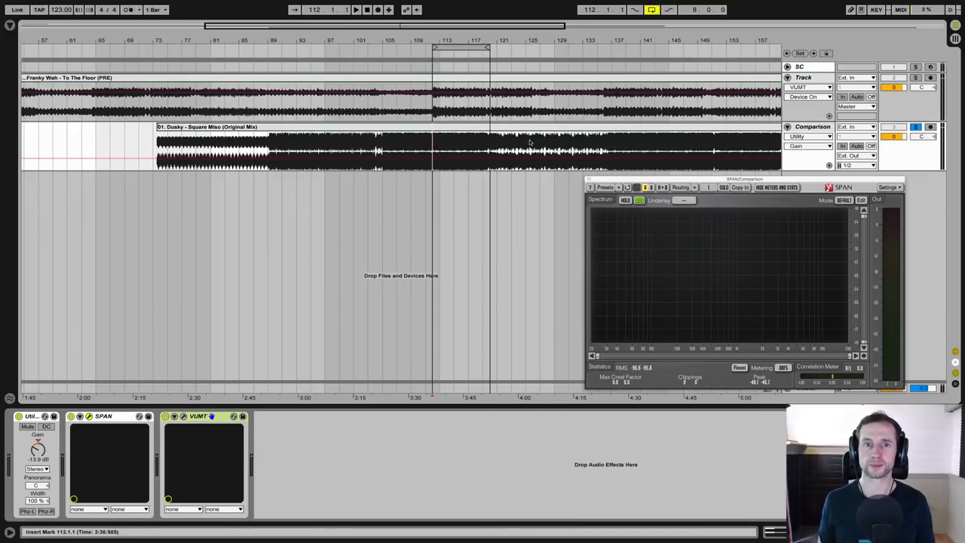
pyautogui.moveTo(449, 142)
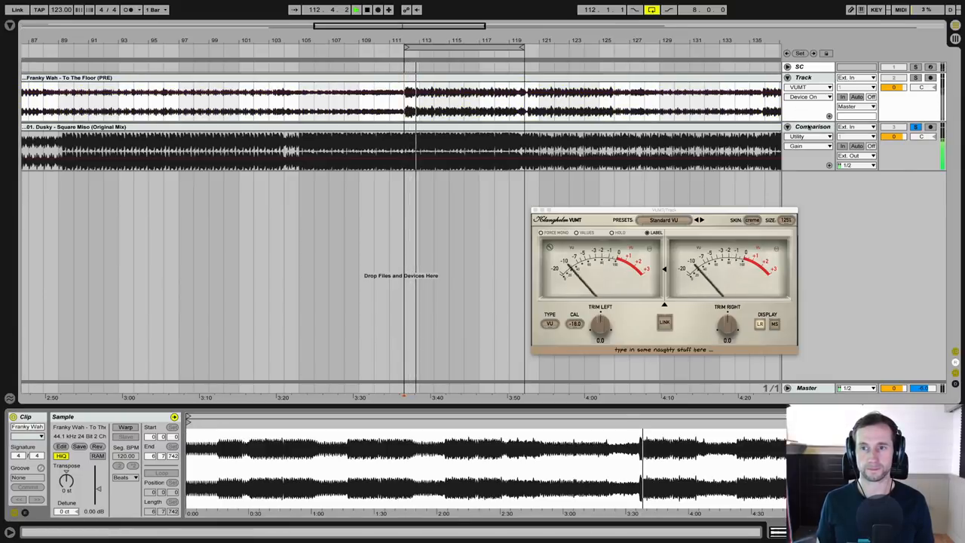
# Step: Check the pre-master track's frequency spread in SPAN, then close the analyser window
pyautogui.click(787, 127)
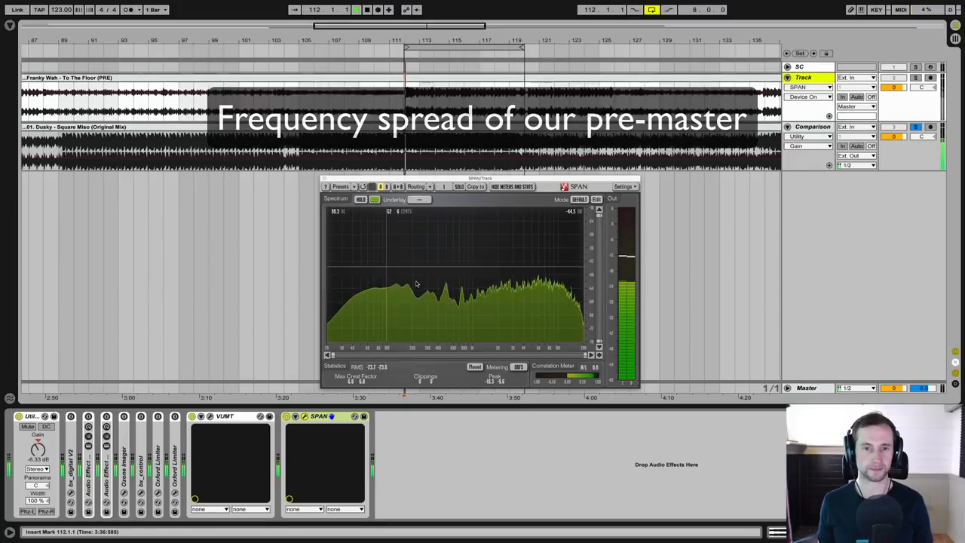
pyautogui.click(356, 9)
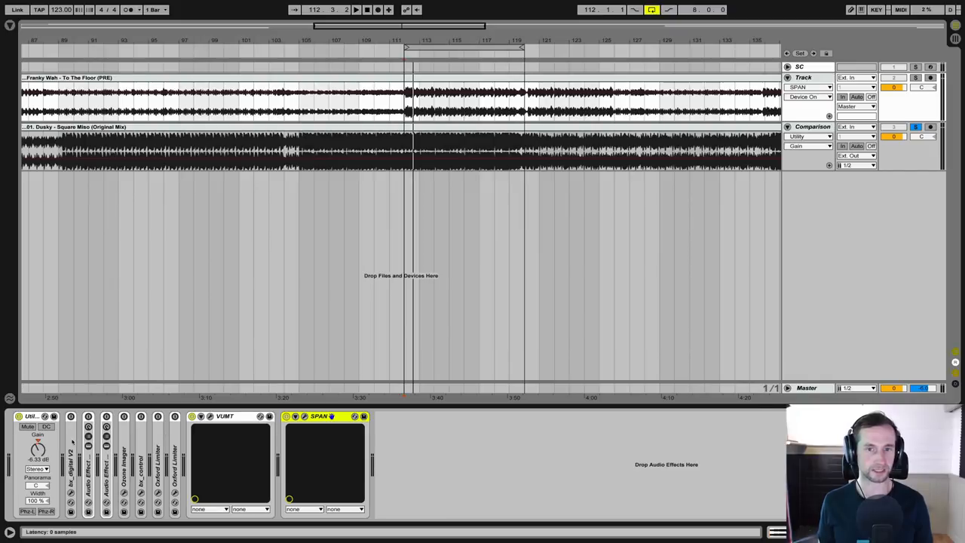
pyautogui.click(70, 416)
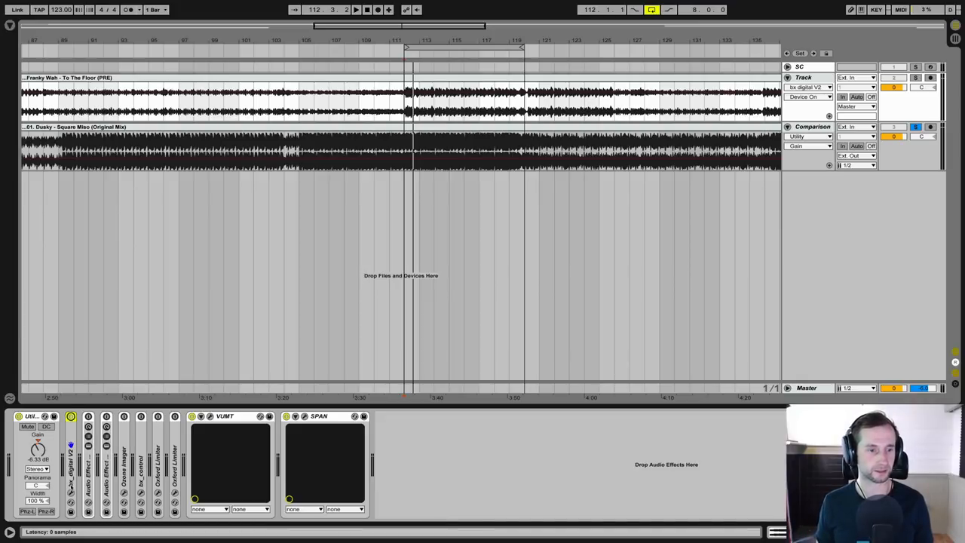
pyautogui.click(71, 492)
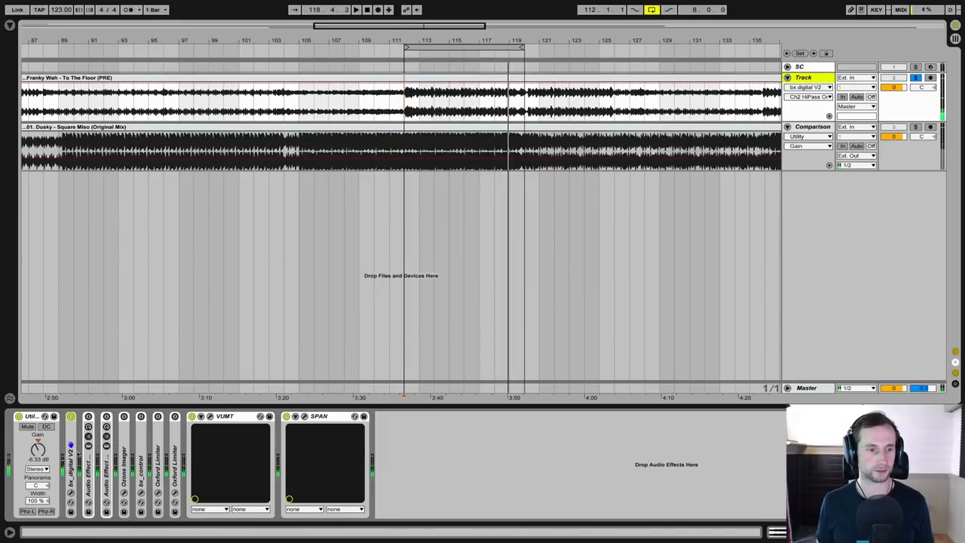
pyautogui.doubleClick(70, 449)
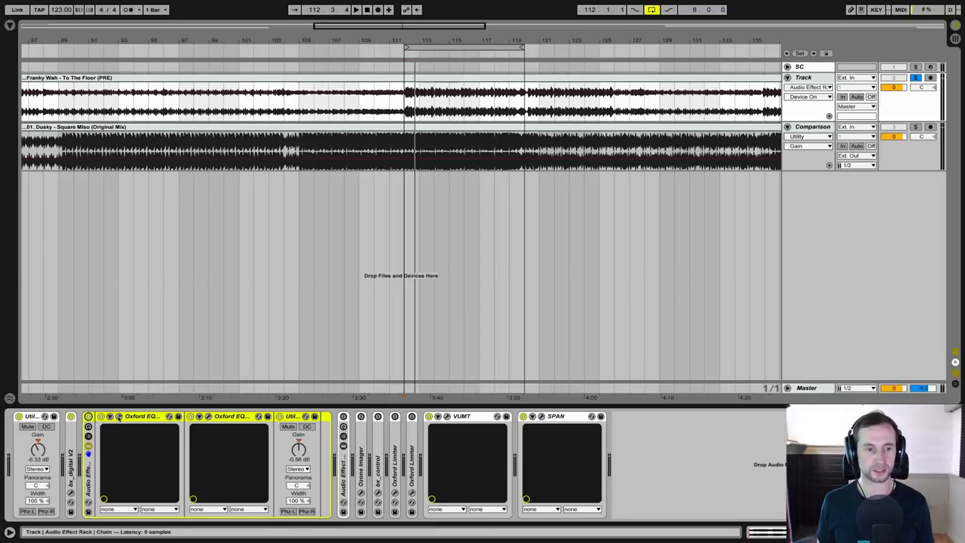
pyautogui.click(118, 416)
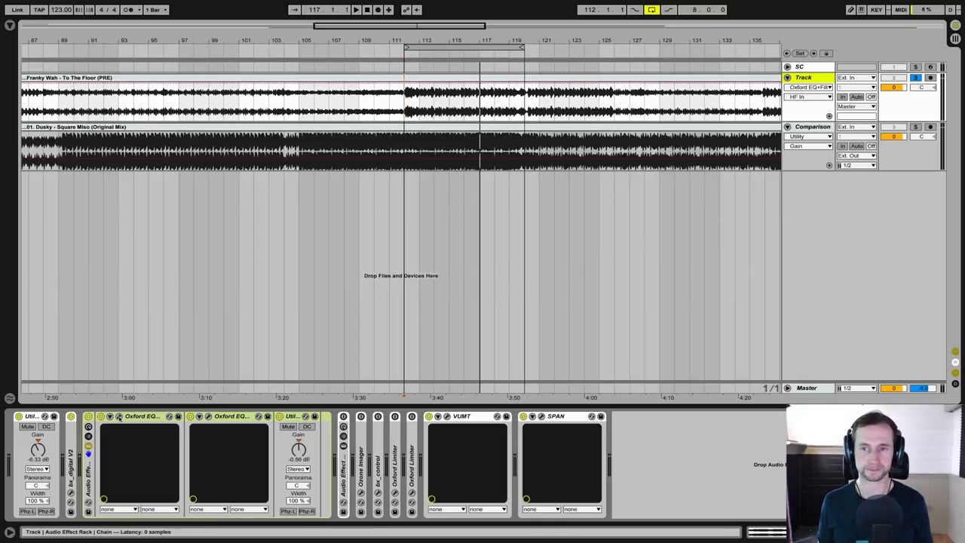
pyautogui.click(119, 416)
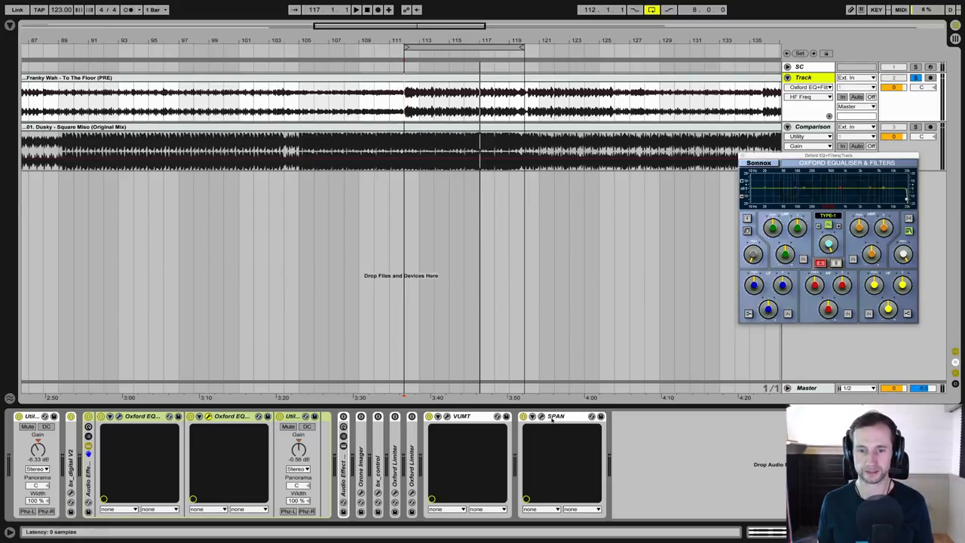
pyautogui.click(555, 416)
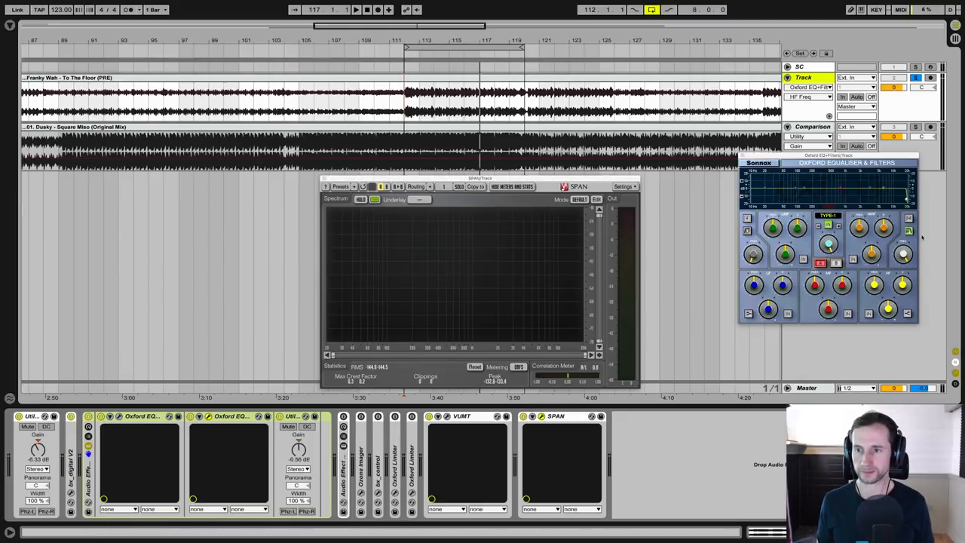
pyautogui.click(356, 9)
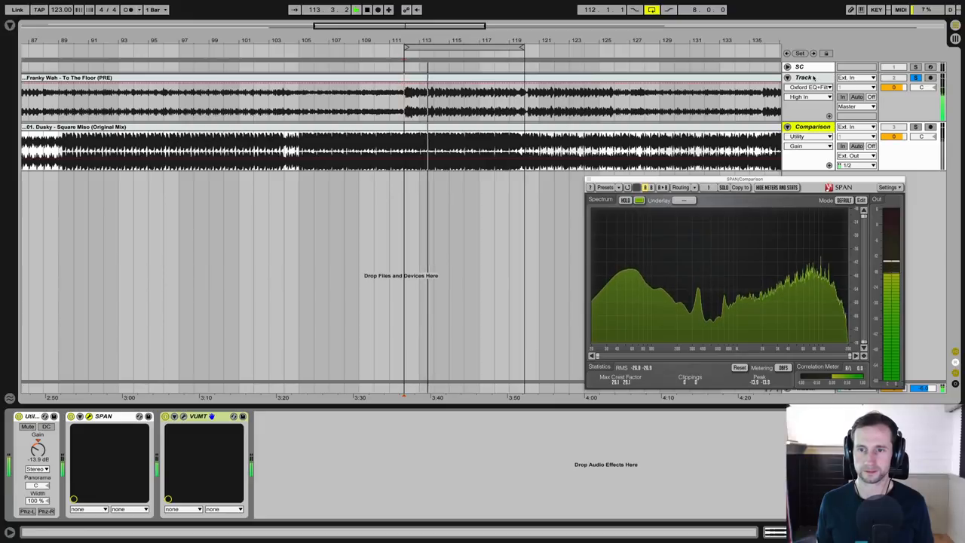
pyautogui.click(802, 77)
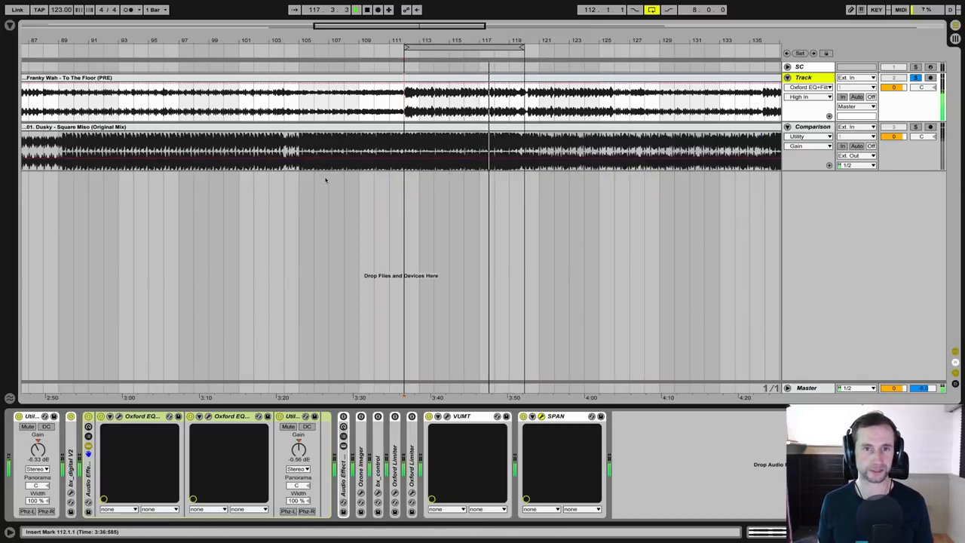
# Step: Show the Audio Effect Rack's chain list with its two parallel chains
pyautogui.click(355, 9)
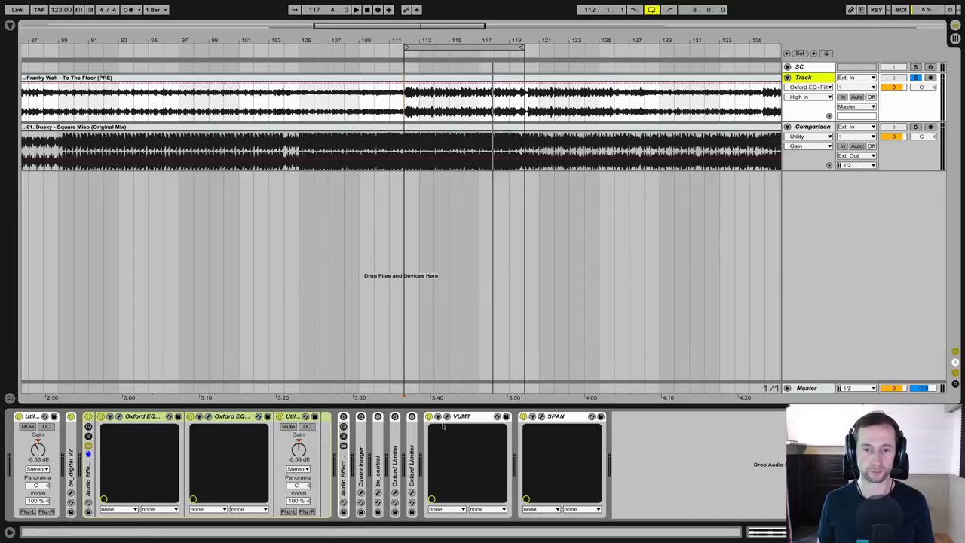
pyautogui.click(446, 416)
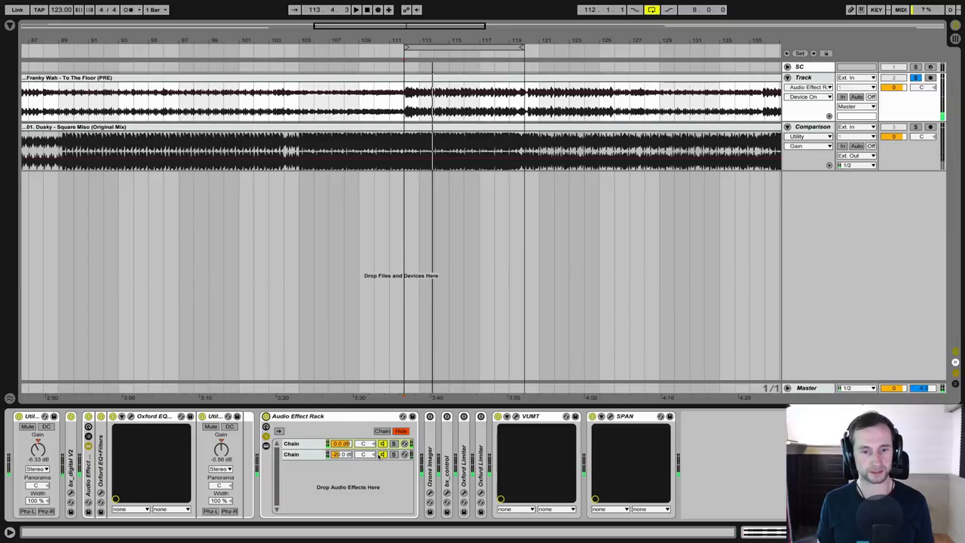
pyautogui.click(292, 443)
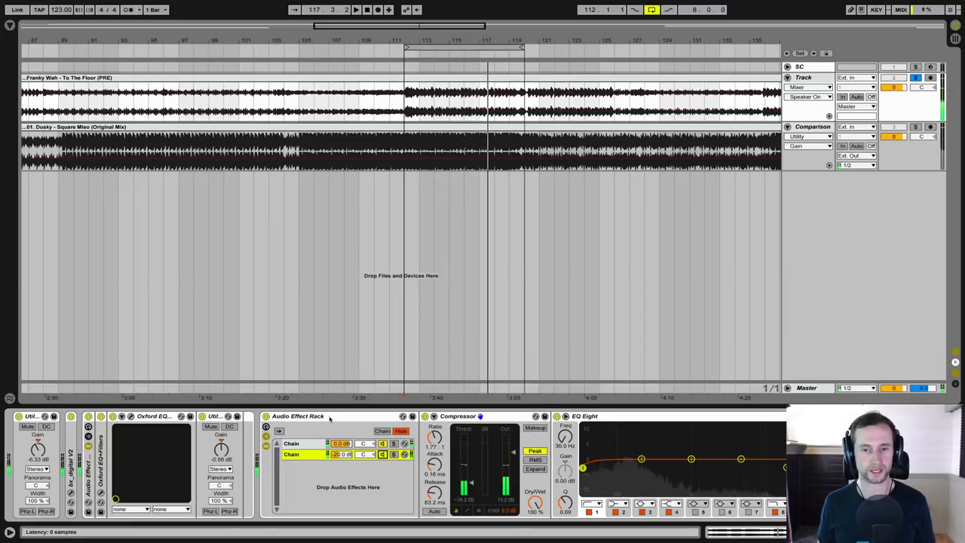
# Step: Collapse the compression rack and bring up Ozone Imager after it for stereo width
pyautogui.click(458, 416)
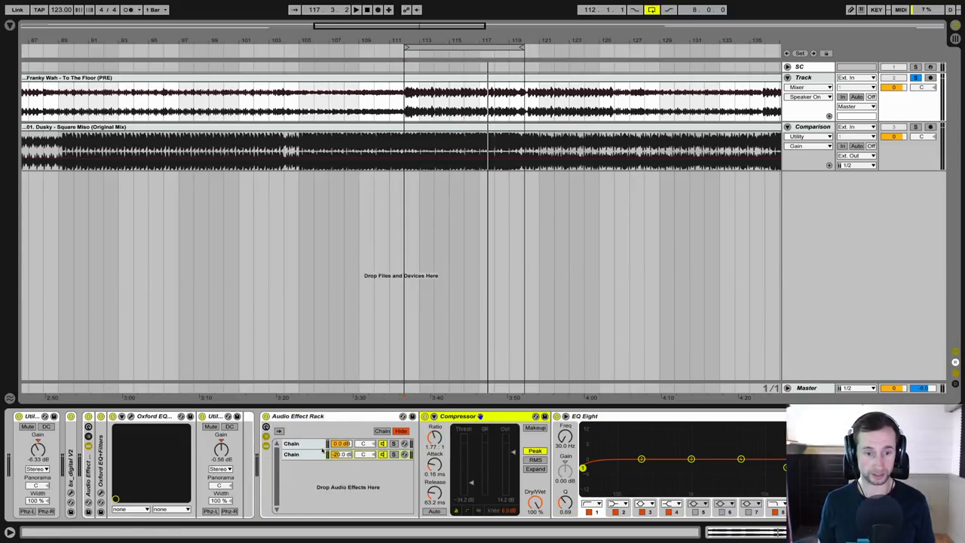
pyautogui.click(305, 454)
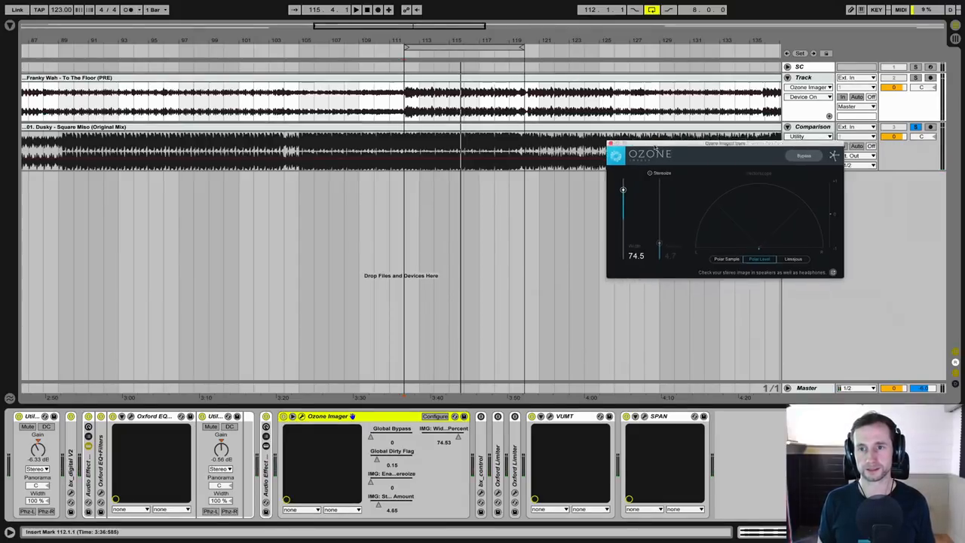
pyautogui.moveTo(723, 144); pyautogui.dragTo(467, 174)
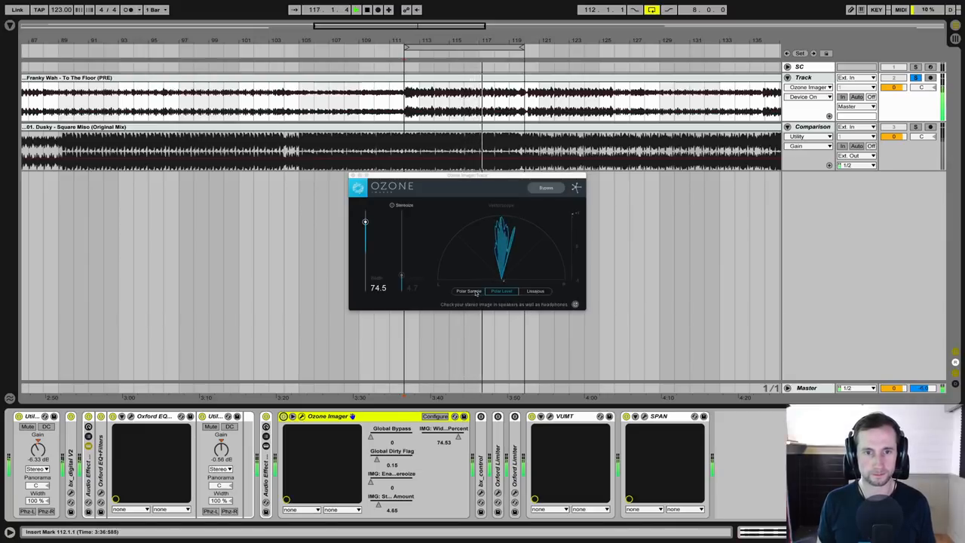
pyautogui.click(467, 291)
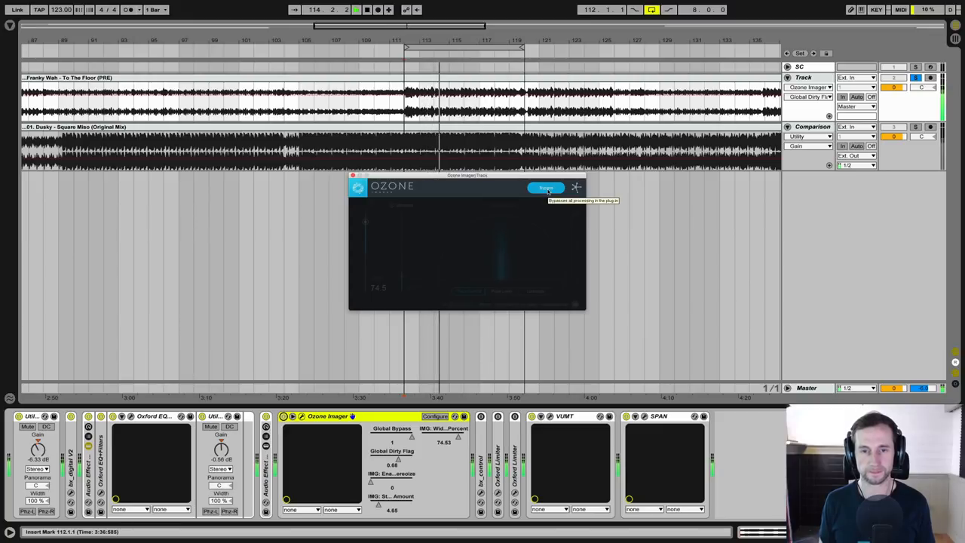
# Step: Insert bx_control for mono bass and load VUMT's K-12 Meter metering preset
pyautogui.click(545, 187)
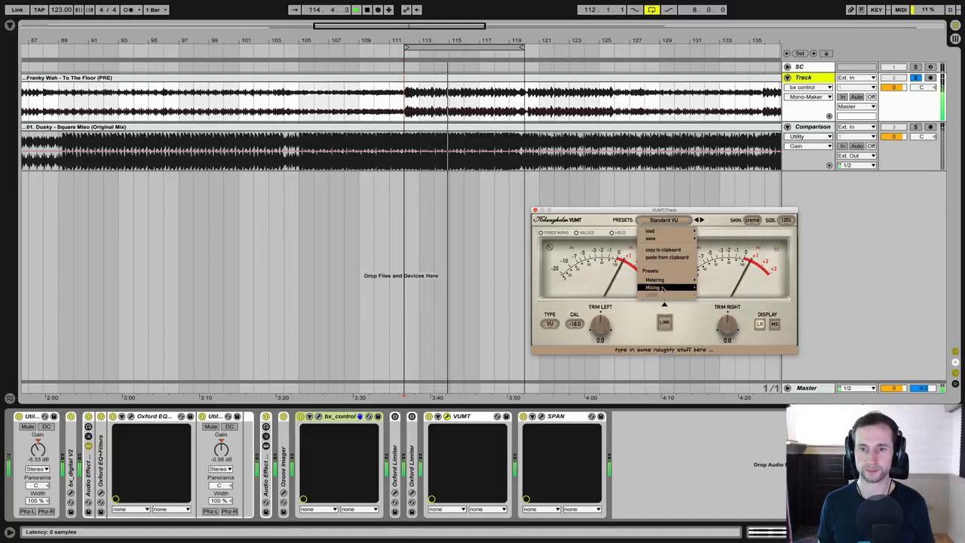
pyautogui.click(655, 279)
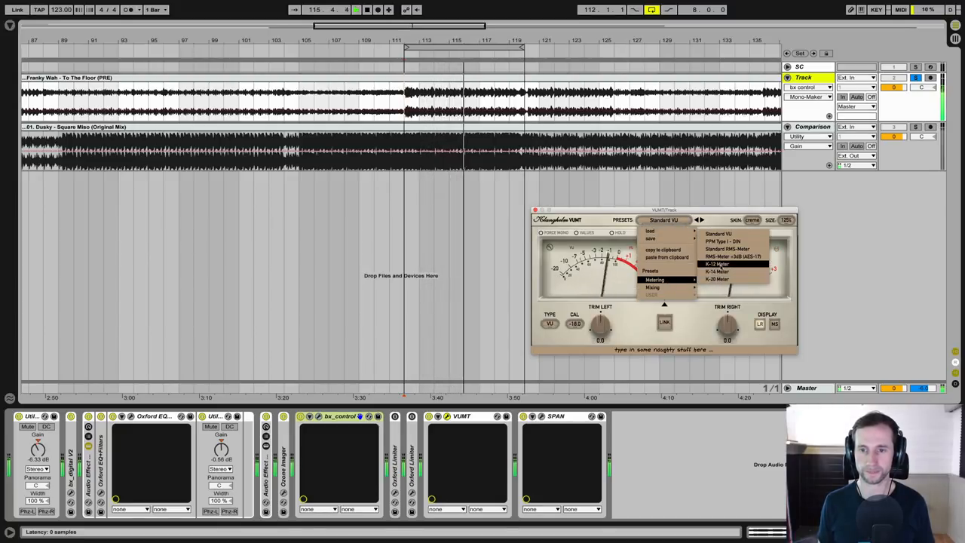
pyautogui.click(716, 264)
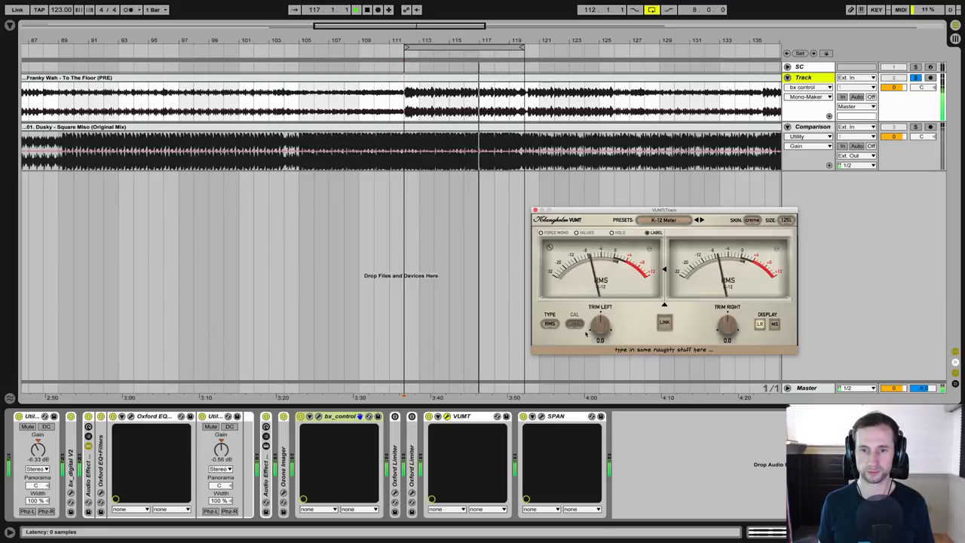